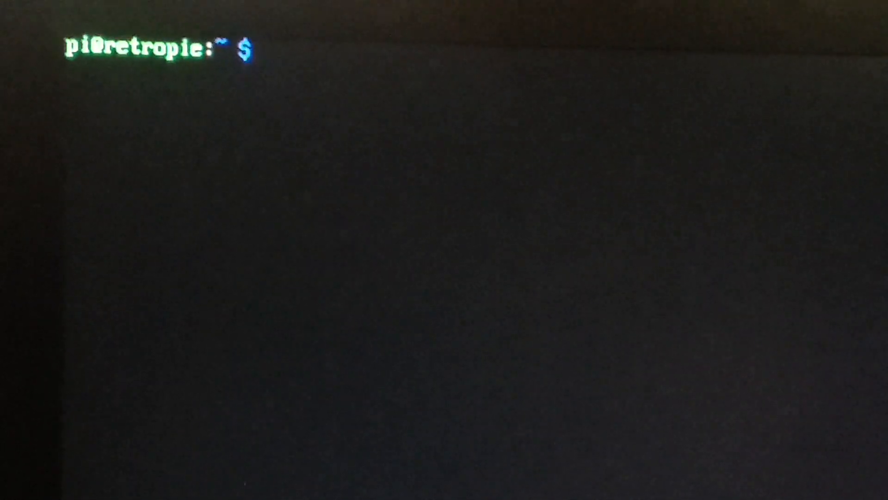
Step: Run 'sudo RetroPie-Setup/retropie_setup.sh' to reach the setup script's main menu
type("sudo RetroPie-Setup/retropie_setup.sh")
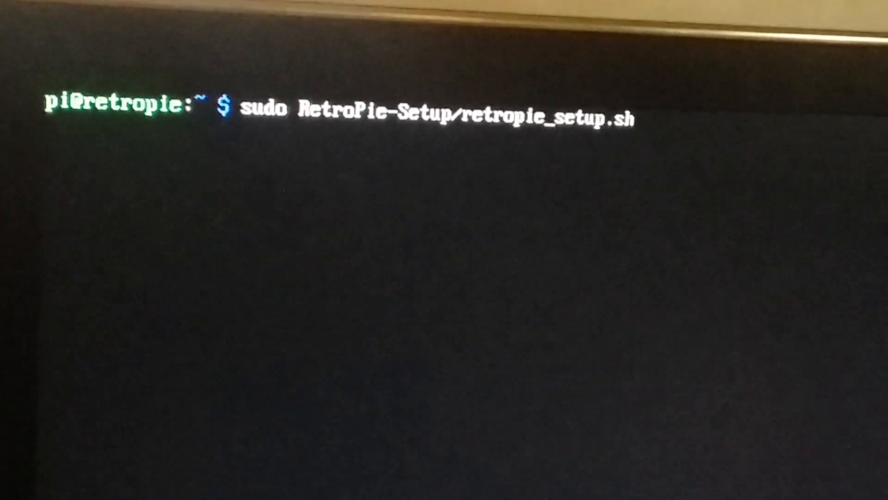
key("Return")
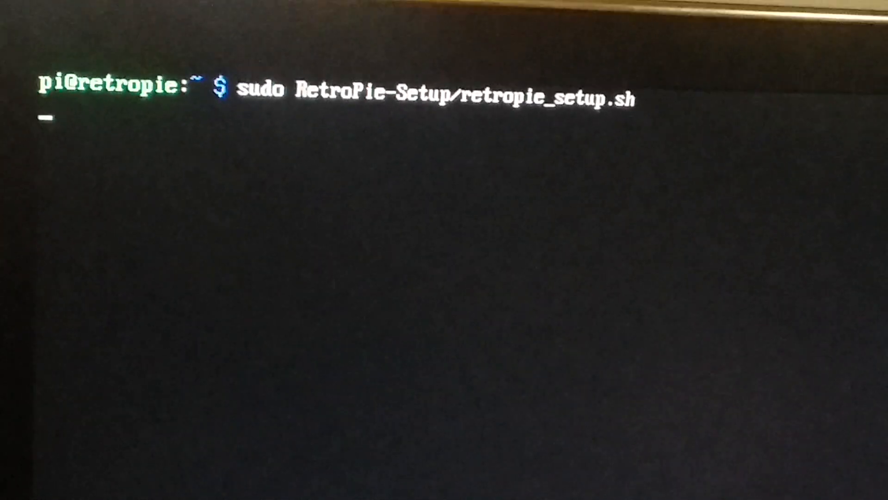
key("Return")
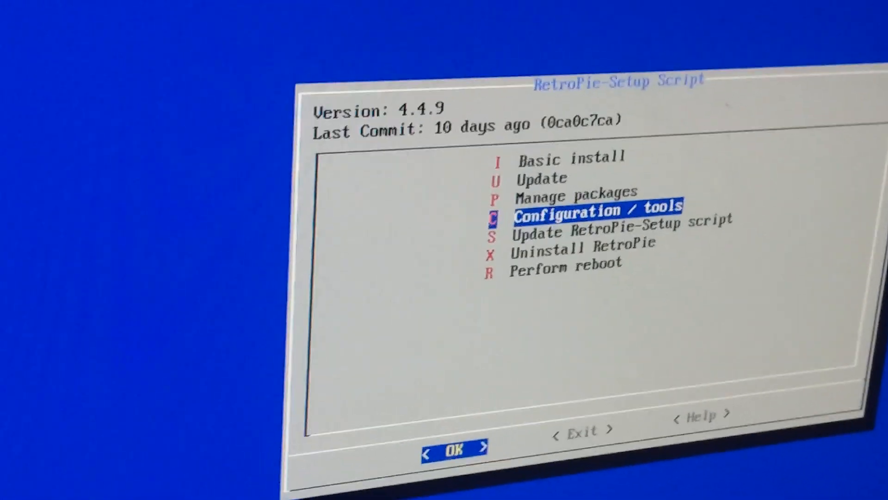
Step: From Configuration / tools, scrape chosen systems with only the fds ROM folder ticked
left_click(453, 448)
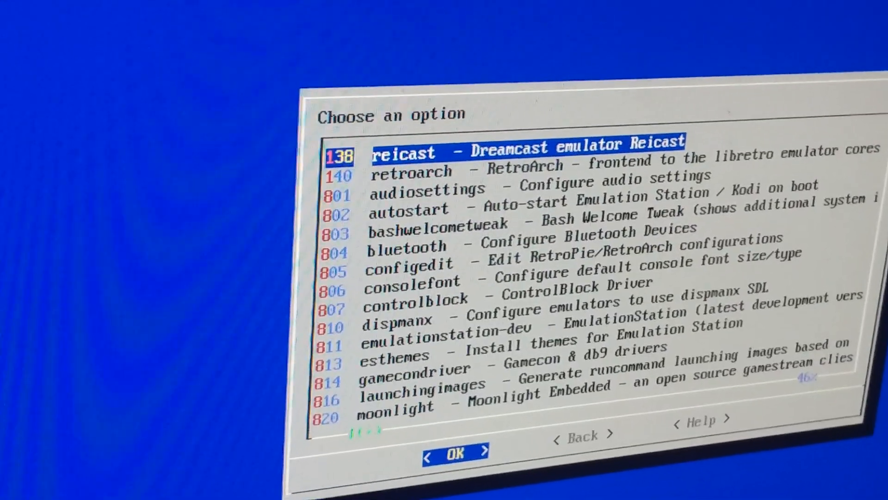
scroll("down", 3)
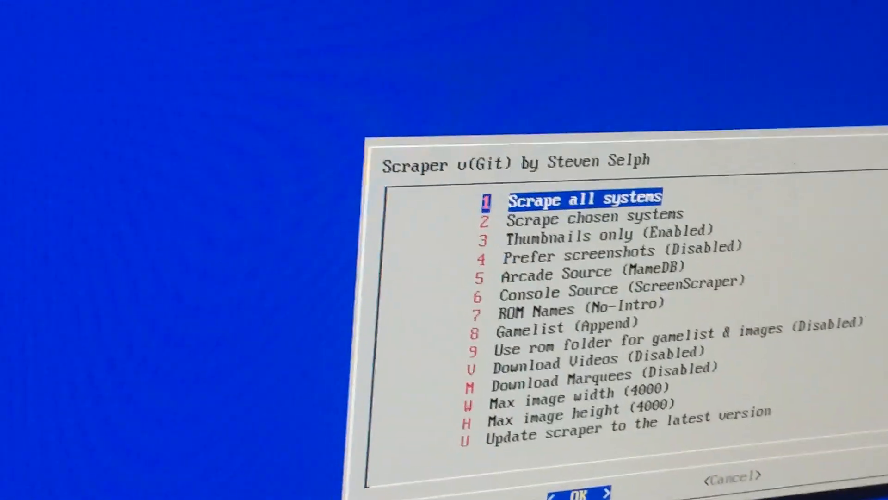
key("Down")
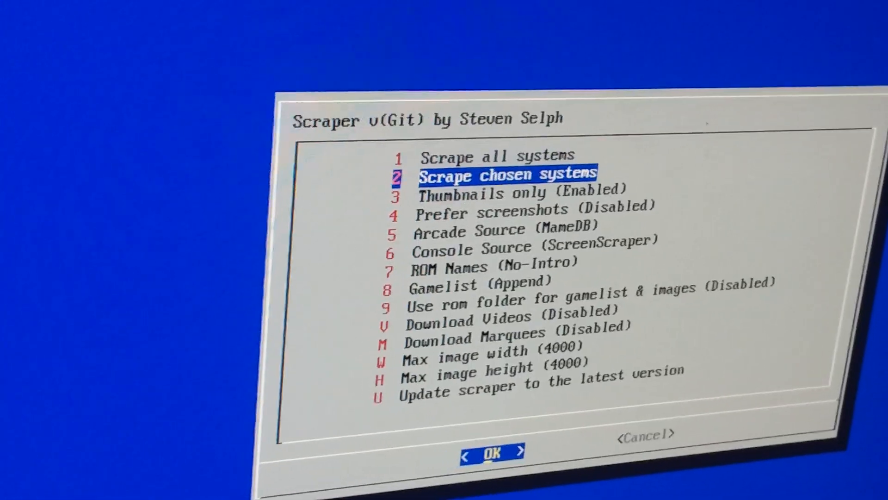
left_click(492, 451)
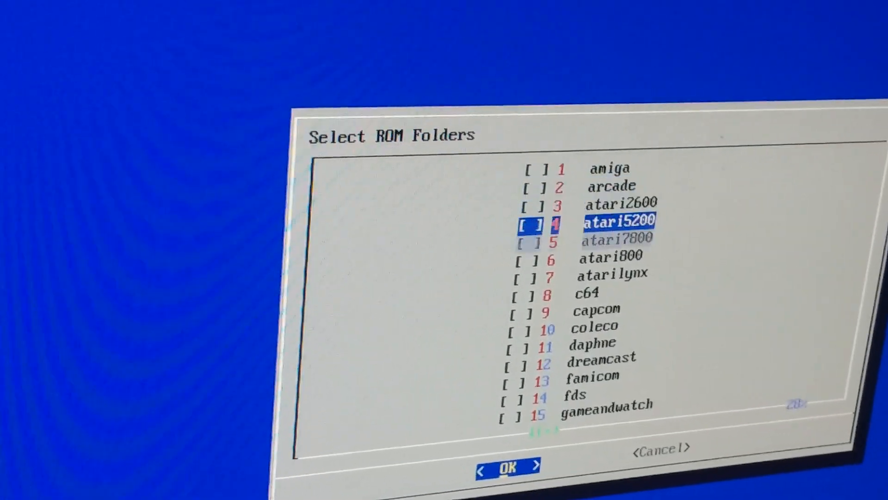
scroll("down", 3)
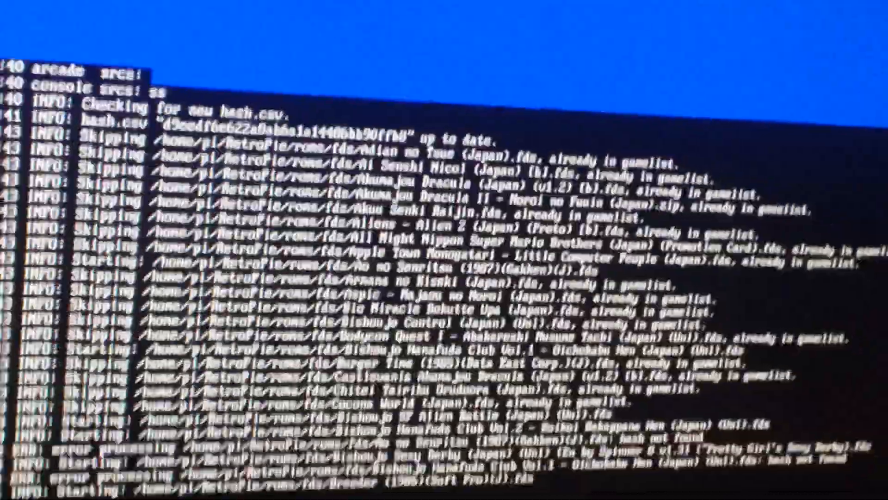
Step: Follow the scraper output as it logs skips and hash-not-found errors for each fds ROM
scroll("down", 3)
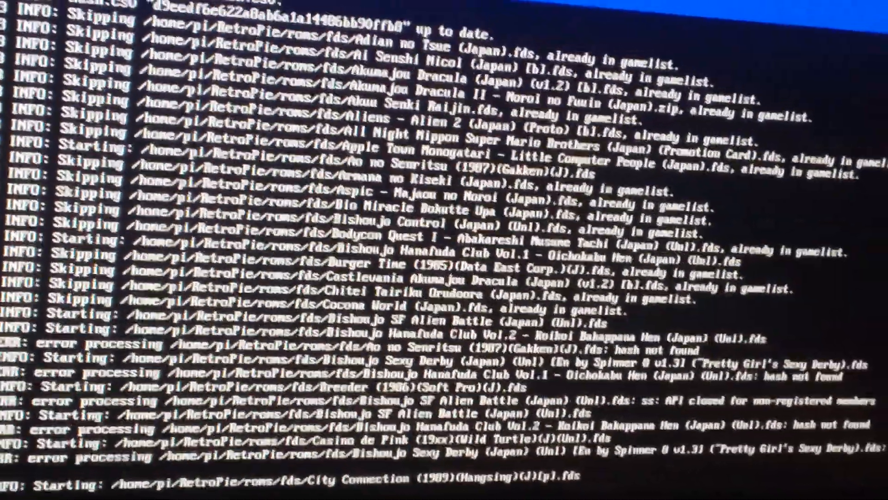
scroll("down", 3)
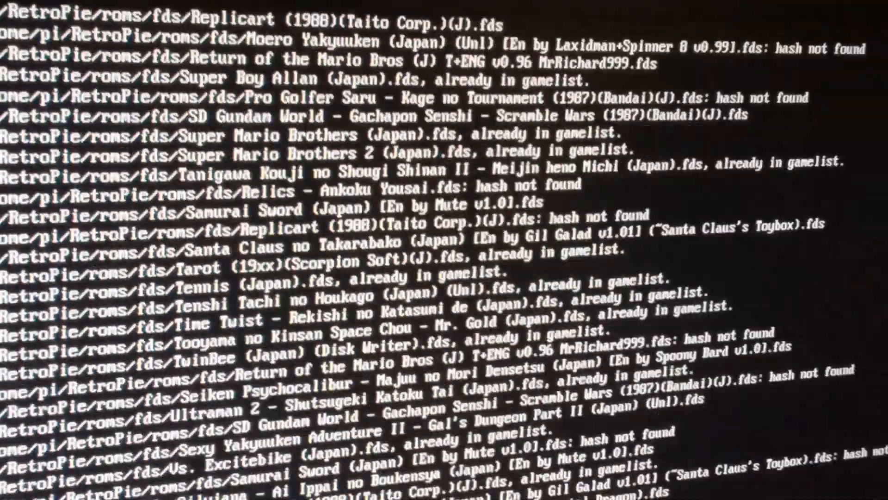
scroll("down", 3)
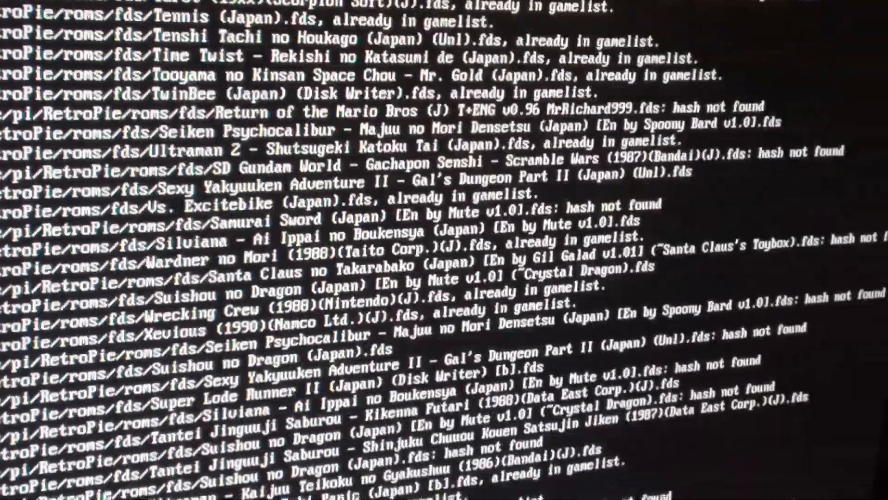
scroll("down", 3)
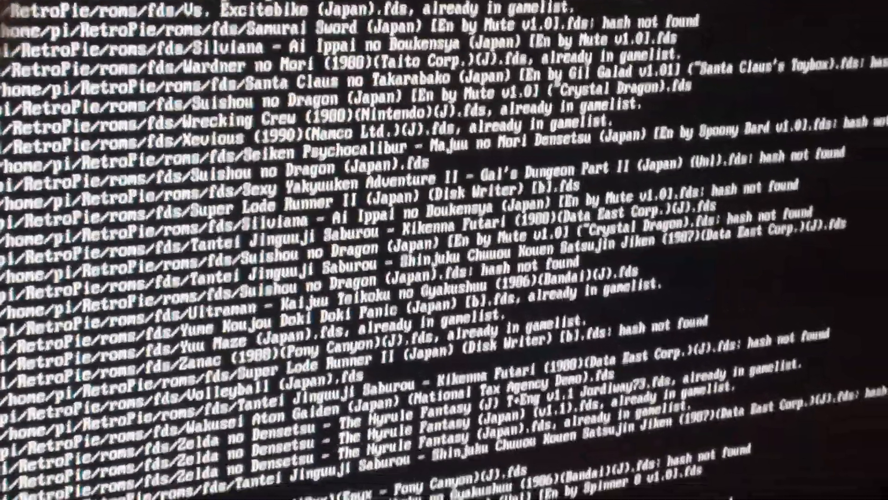
scroll("down", 3)
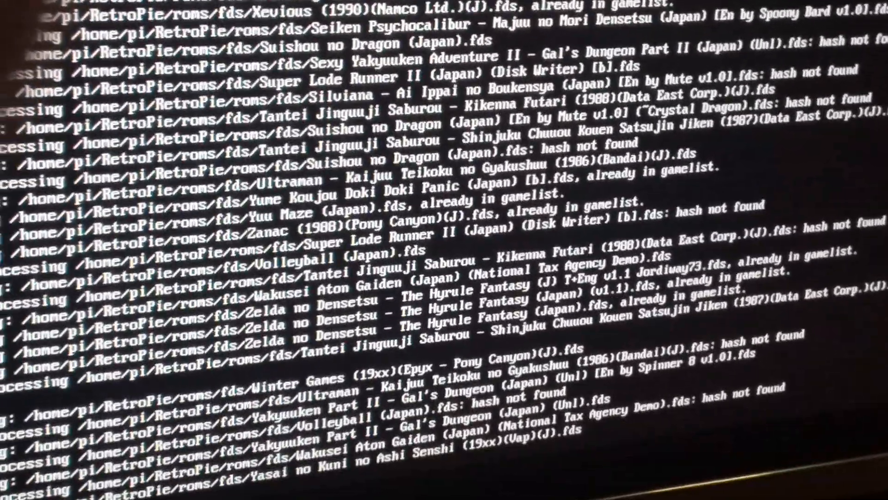
scroll("down", 3)
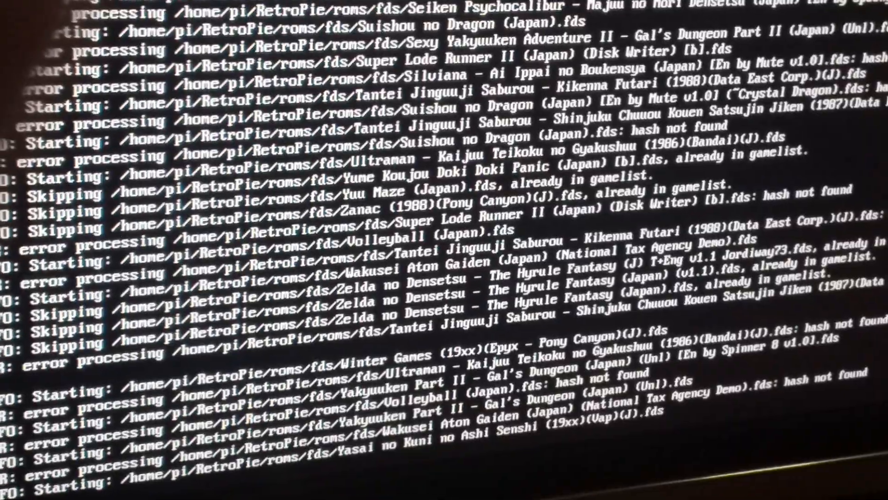
scroll("down", 3)
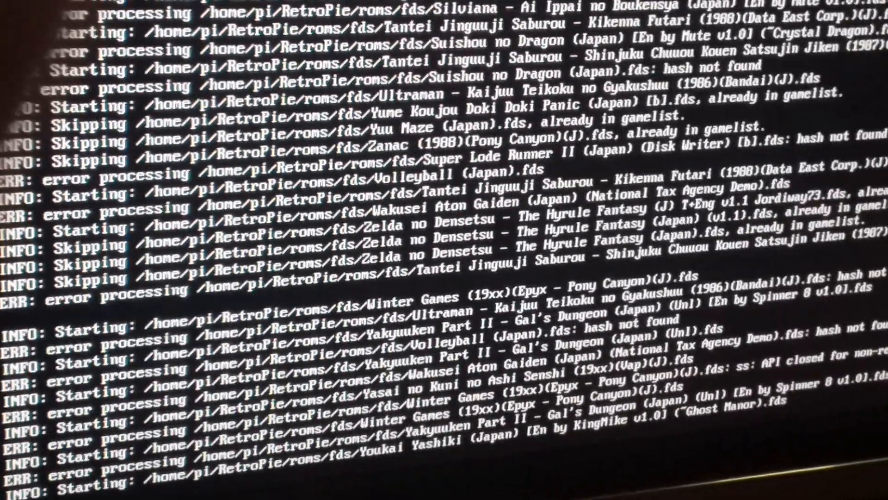
scroll("down", 3)
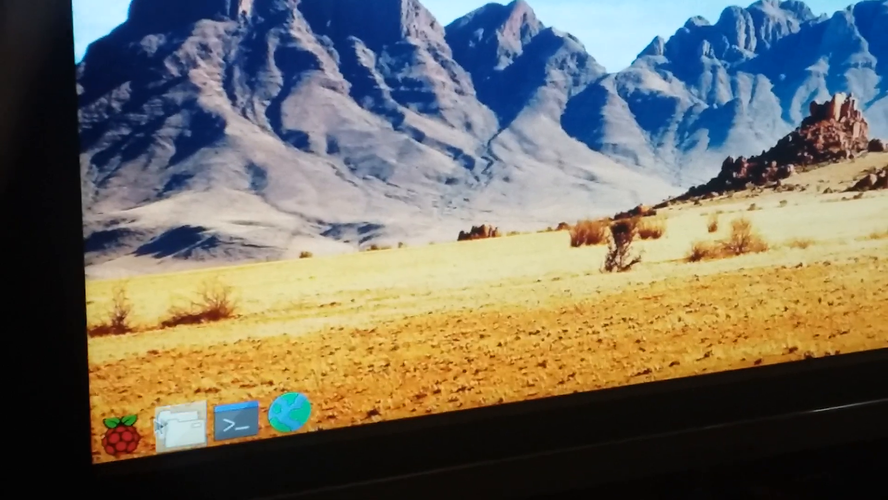
Step: Launch Chromium and go to screenscraper.fr
left_click(289, 411)
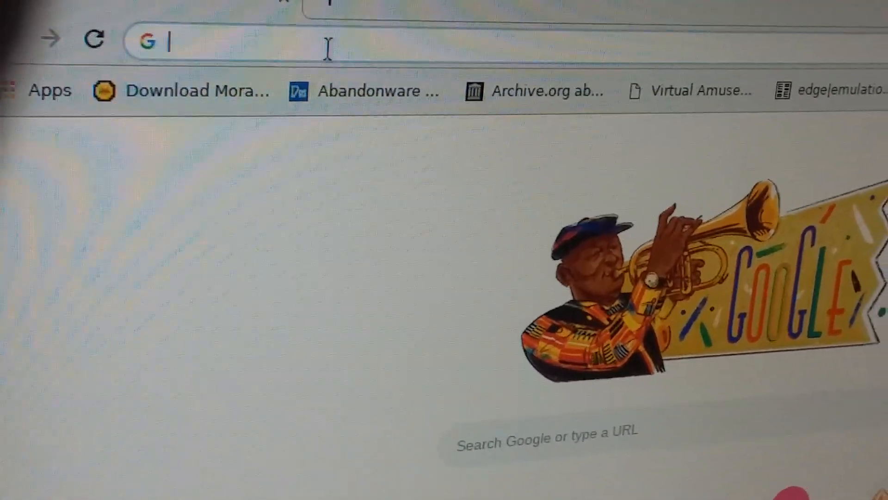
type("screenscraper.fr")
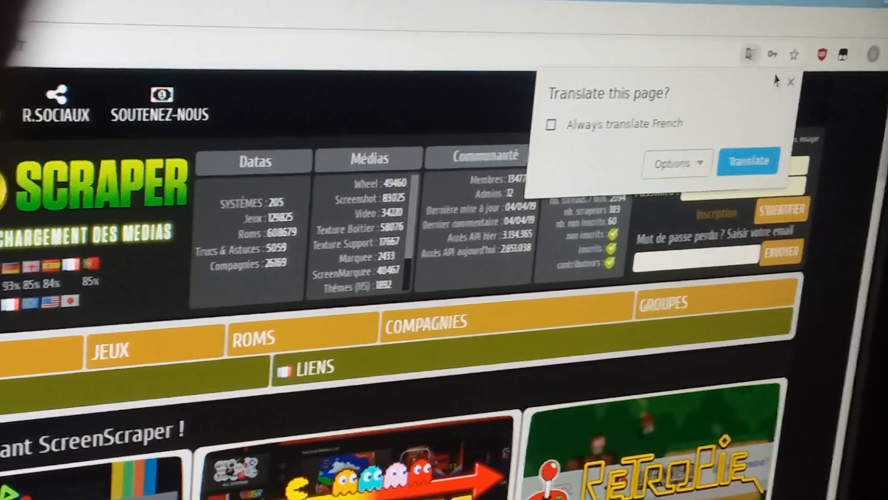
Step: Dismiss the translate popup and reach the Inscription sign-up link beside the login fields
left_click(791, 82)
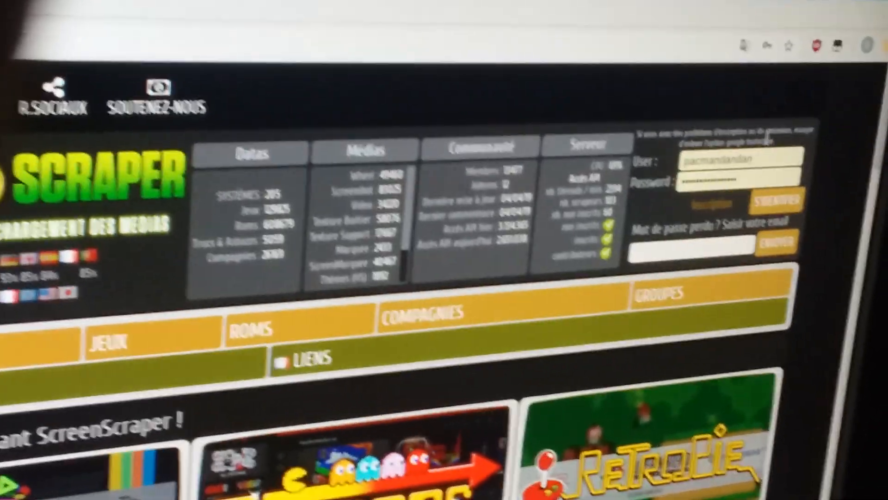
scroll("down", 3)
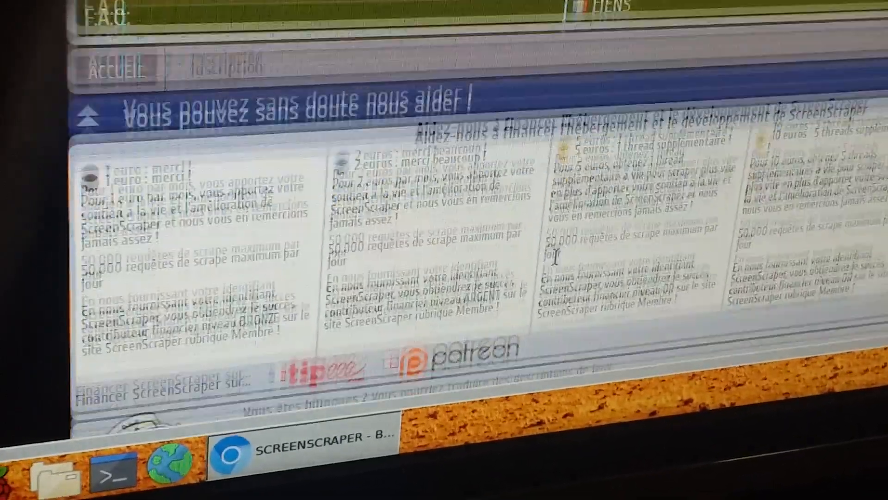
Step: Enter the username 'pacmandandan' on the ScreenScraper sign-up form
scroll("down", 3)
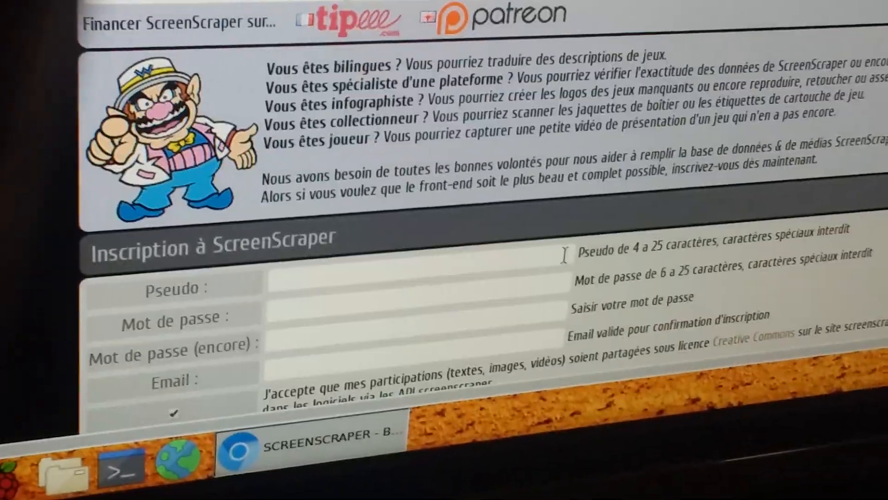
scroll("down", 3)
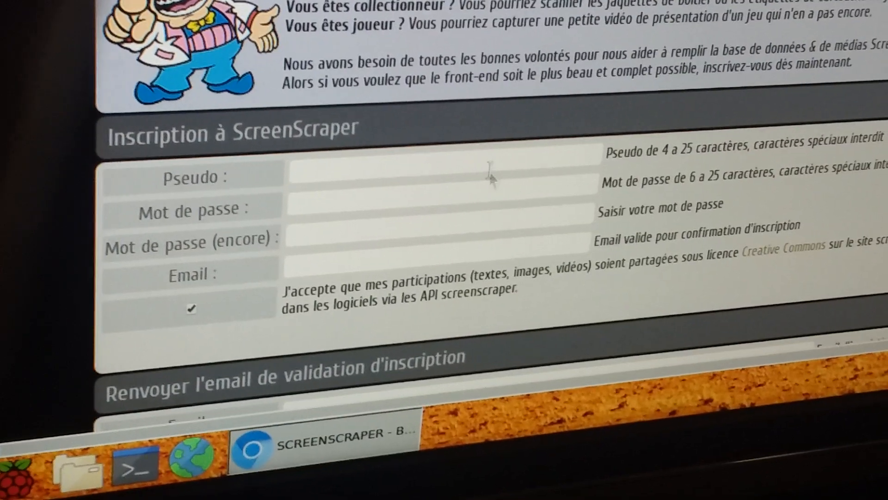
type("pacmandandan")
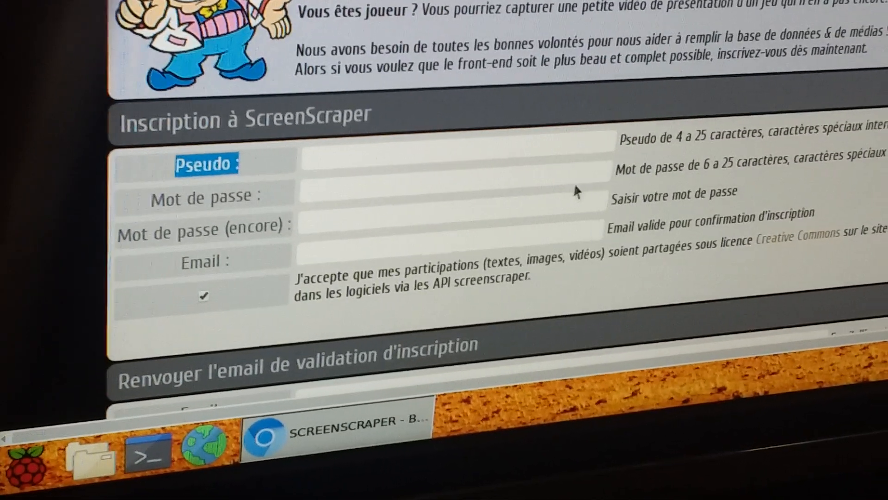
left_click(448, 195)
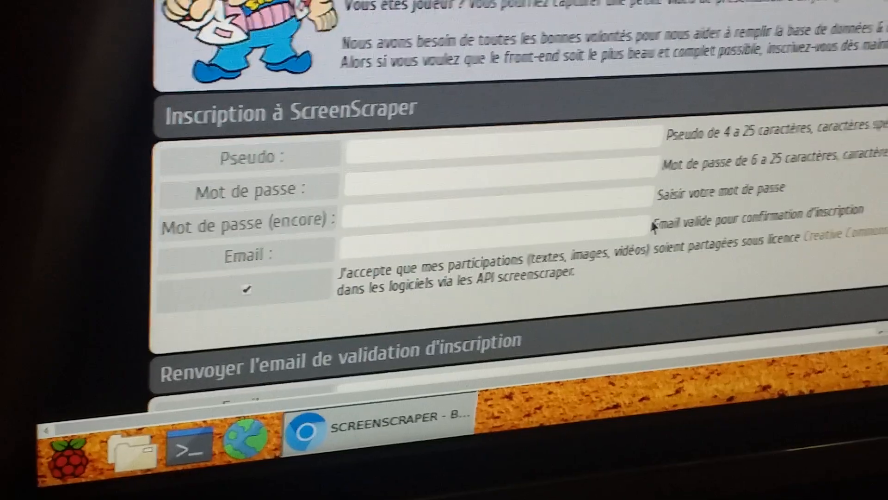
scroll("up", 3)
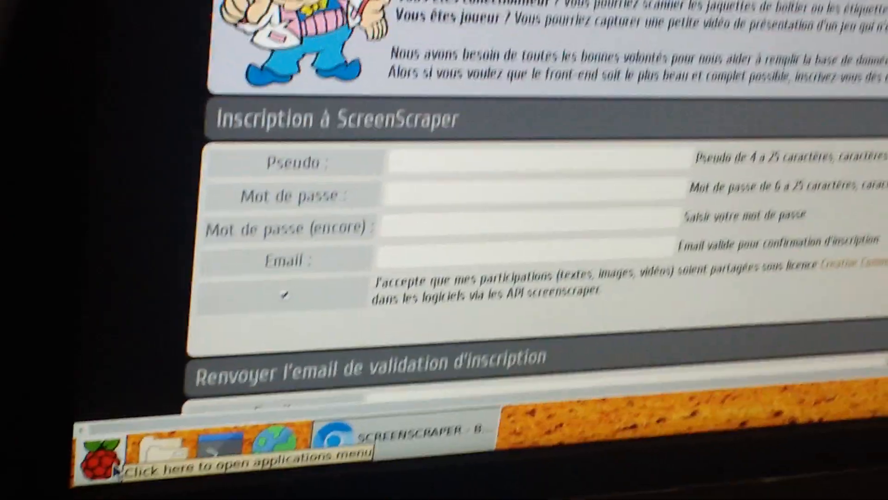
Step: Log out of the LXDE desktop session back to the console prompt
left_click(99, 448)
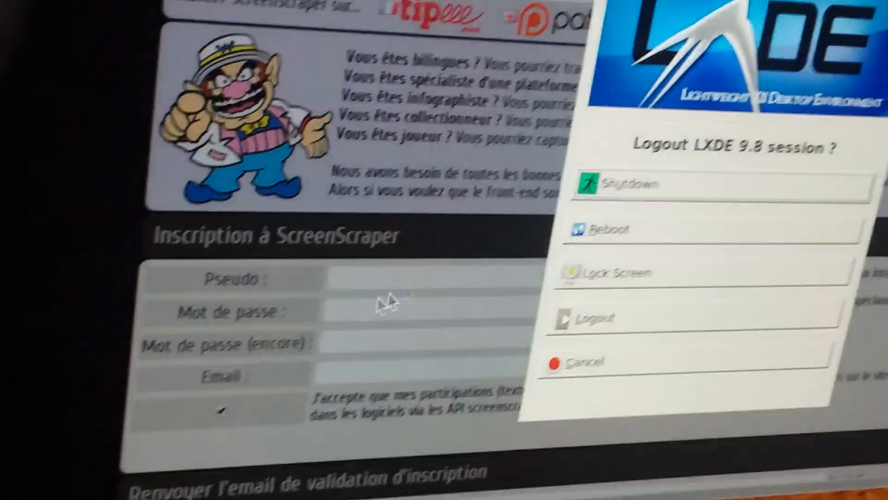
left_click(595, 318)
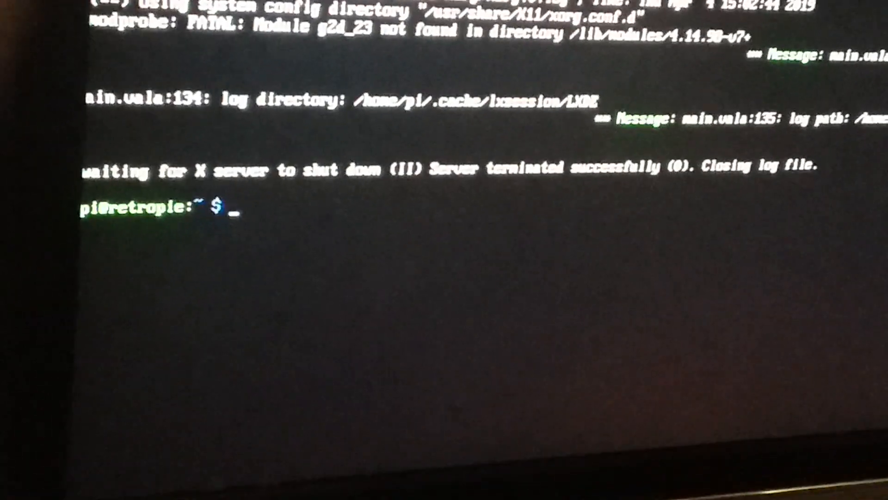
Step: Open scriptmodules/supplementary/scraper.sh in nano showing its depends, sources, build and install functions
type("sudo RetroPie-Setup/retropie_setup.sh")
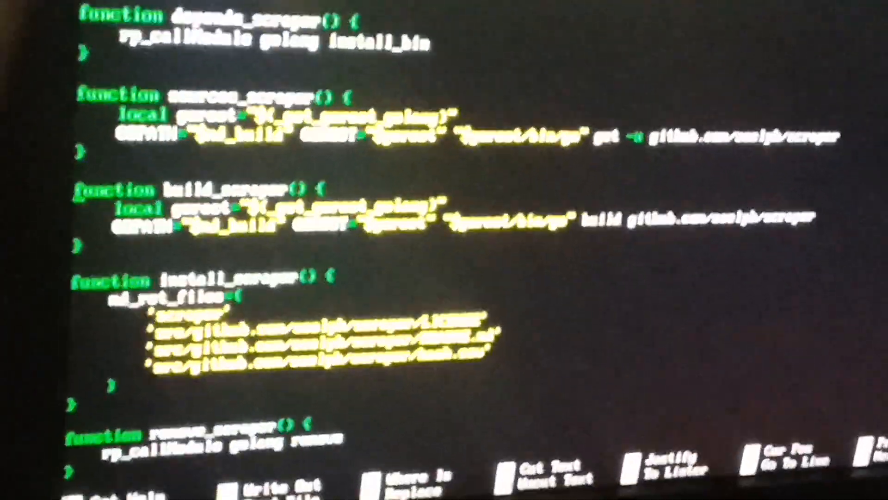
Step: Add --ss_user and --ss_password to the params block, save, and copy the script into the module folder
scroll("down", 3)
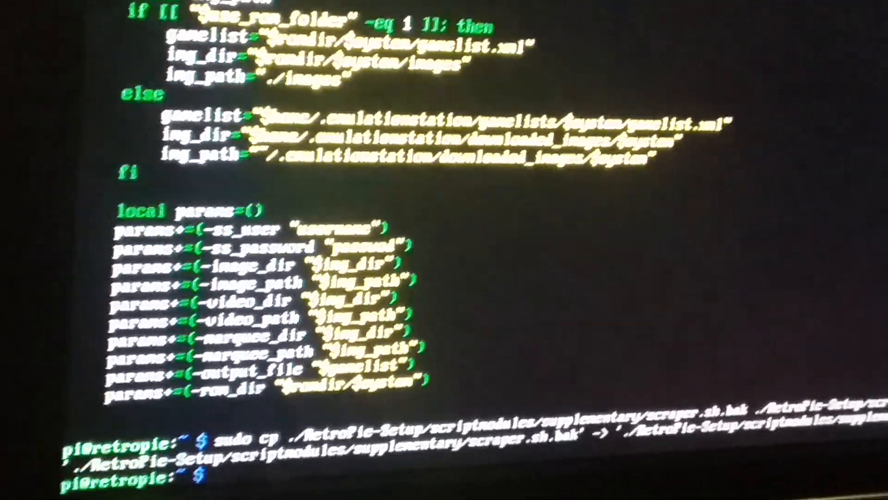
Step: Relaunch 'sudo RetroPie-Setup/retropie_setup.sh' to bring the main menu back
key("Return")
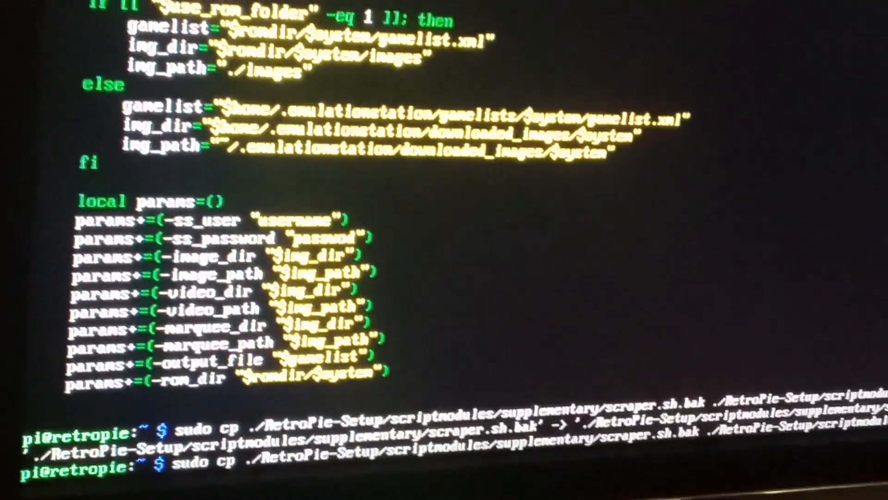
type("sudo RetroPie-Setup/retropie_setup.sh")
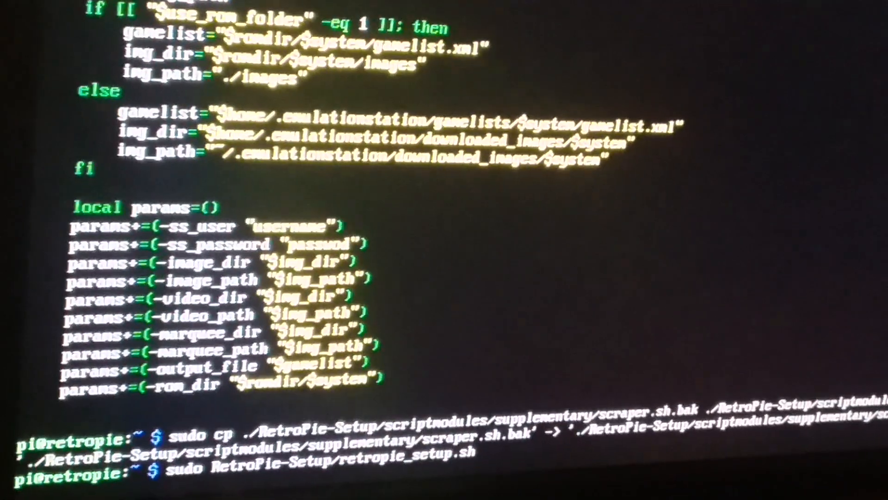
key("Return")
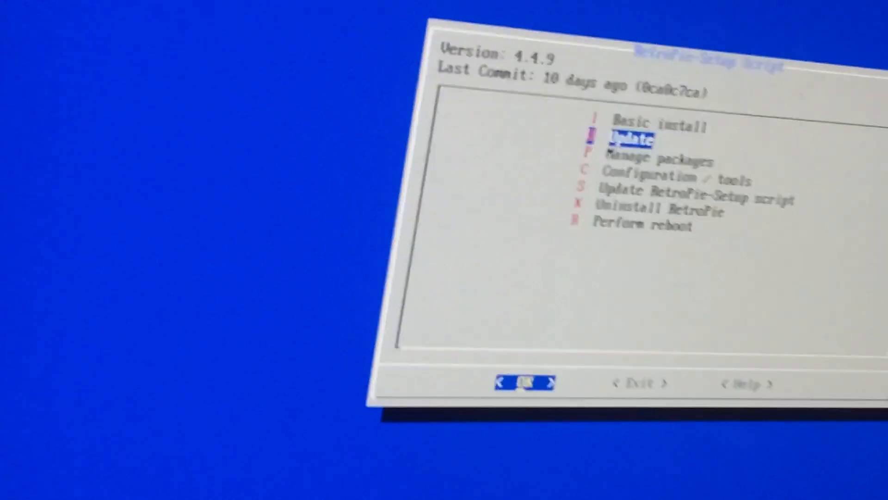
Step: From Manage packages, select 831 scraper and start it scraping the fds ROMs again
left_click(524, 382)
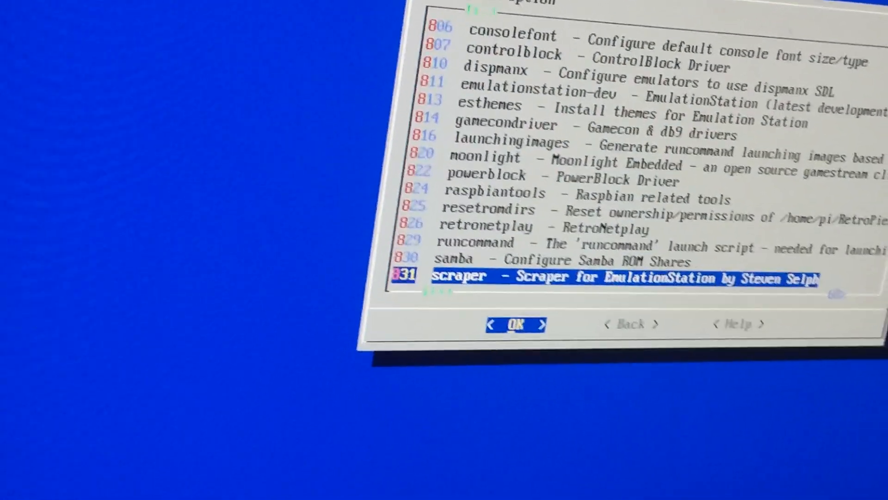
left_click(515, 324)
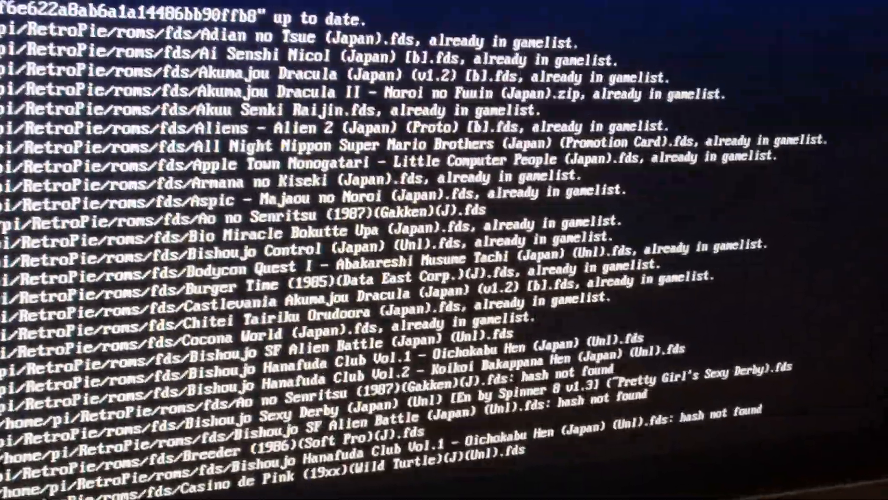
Step: Follow the scraper output through the FDS list up to Yakyuuken and Zatsugaku with no API error
scroll("down", 3)
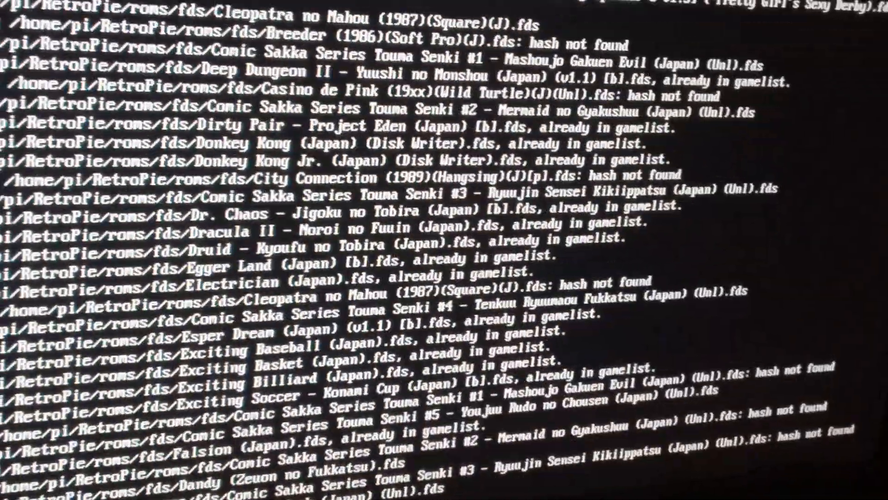
scroll("down", 3)
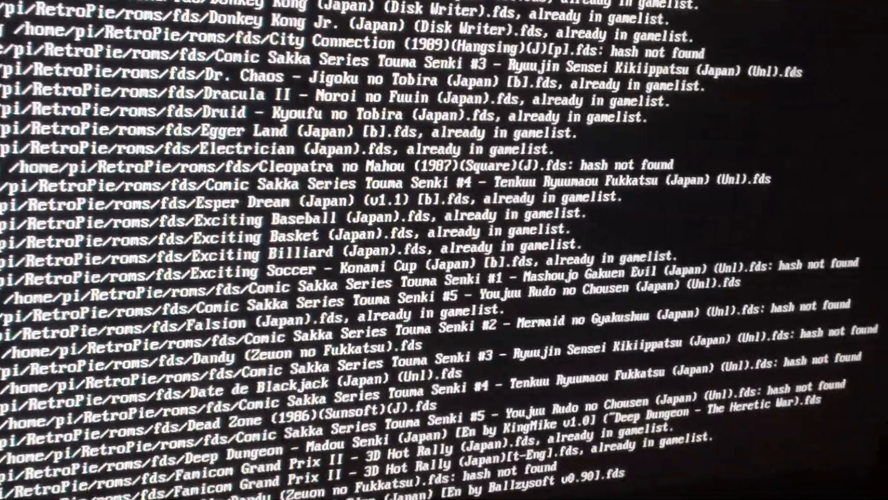
scroll("down", 3)
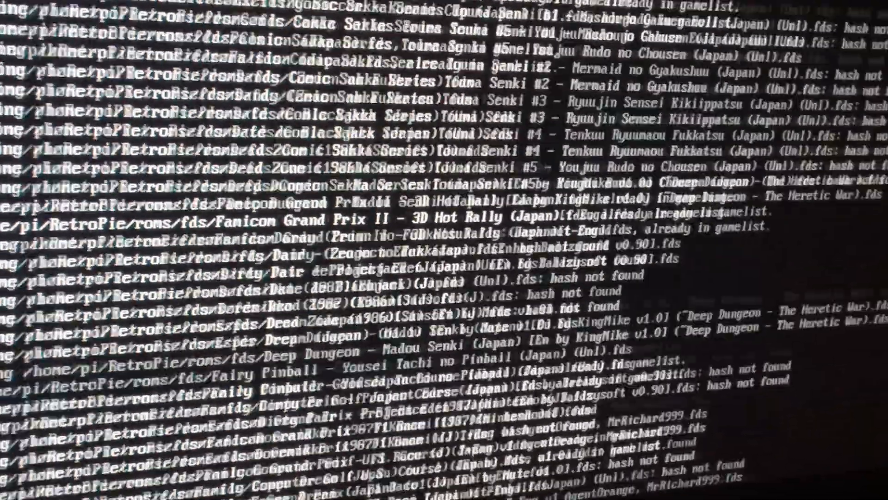
scroll("down", 3)
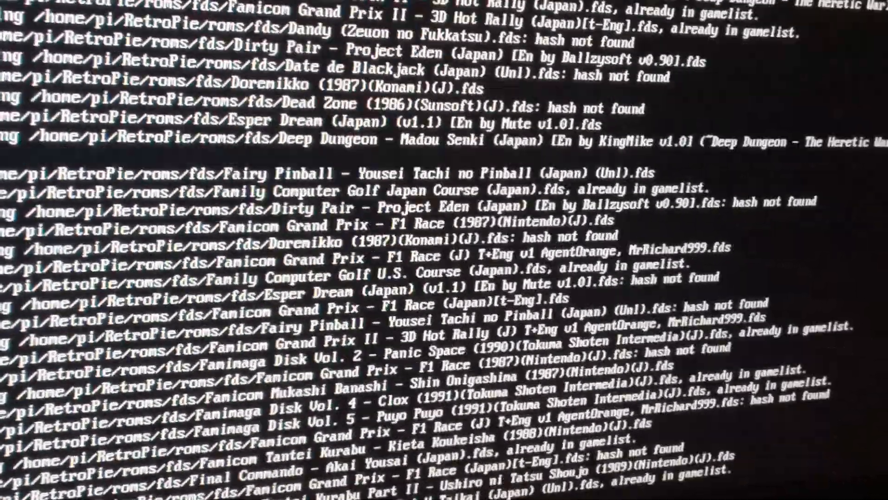
scroll("down", 3)
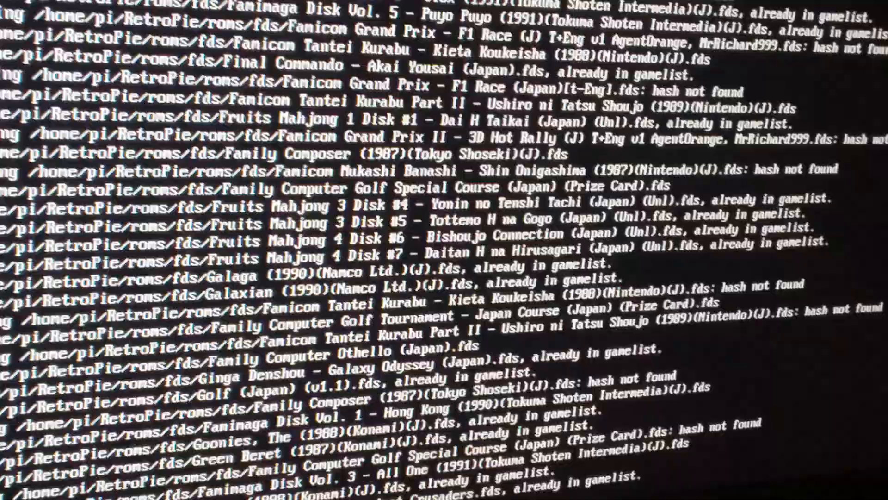
scroll("down", 3)
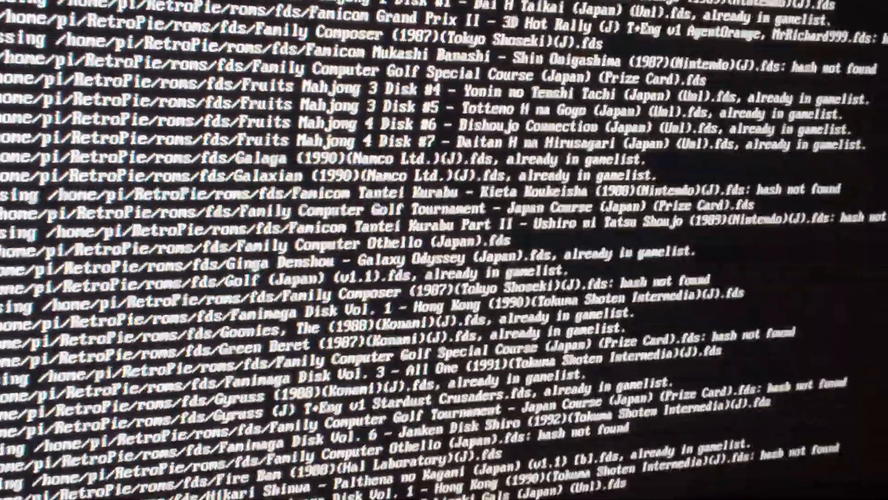
scroll("down", 3)
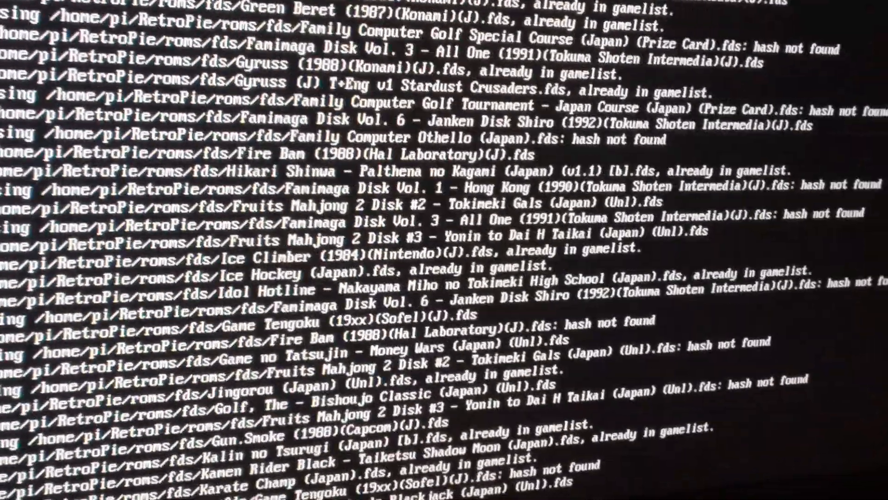
scroll("down", 3)
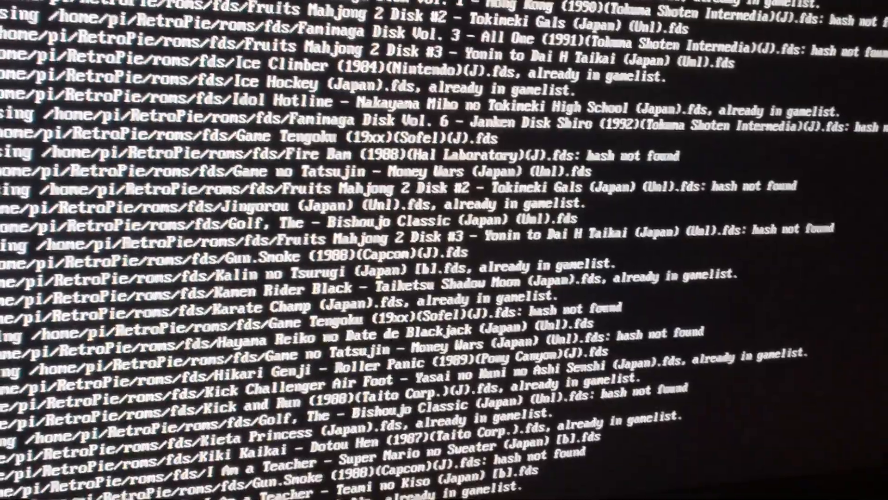
scroll("down", 3)
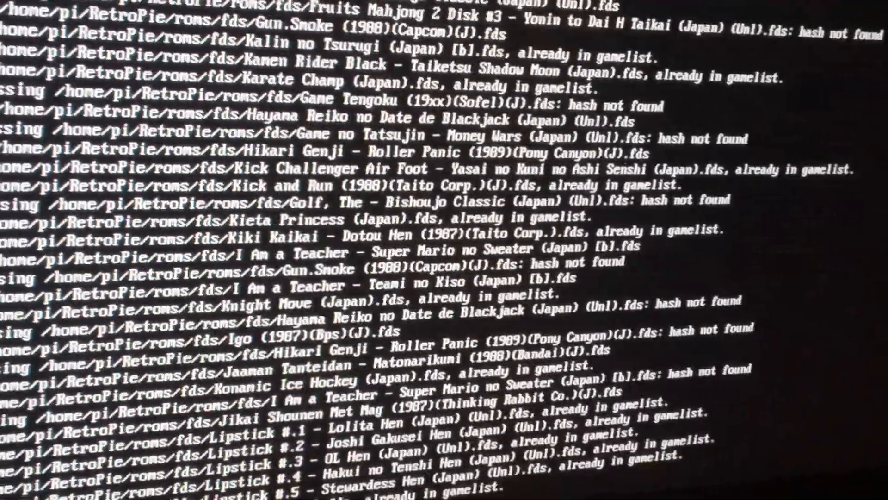
scroll("down", 3)
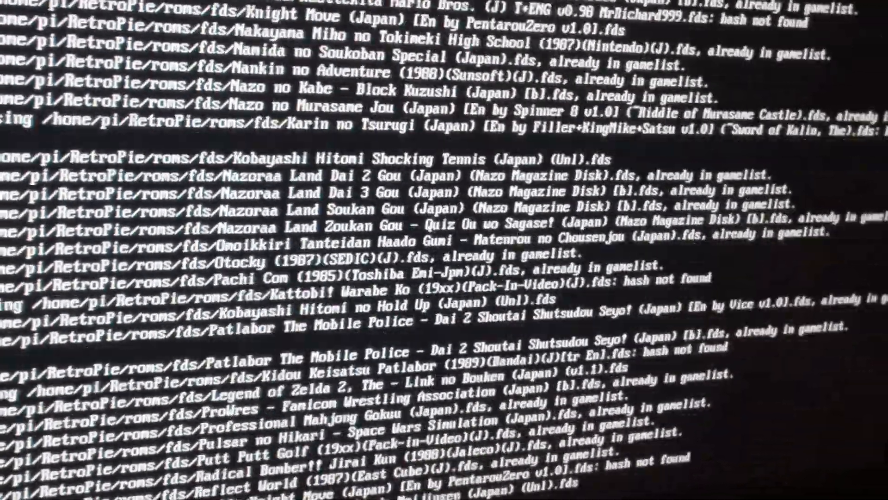
scroll("down", 3)
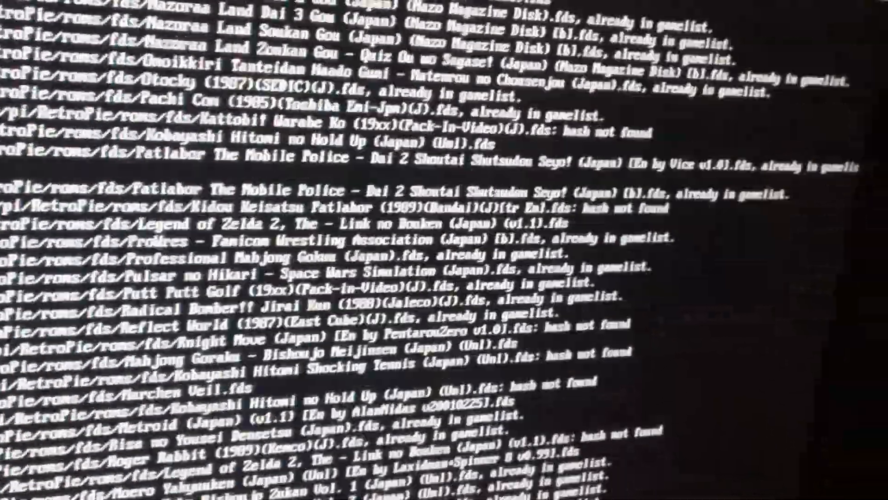
scroll("down", 3)
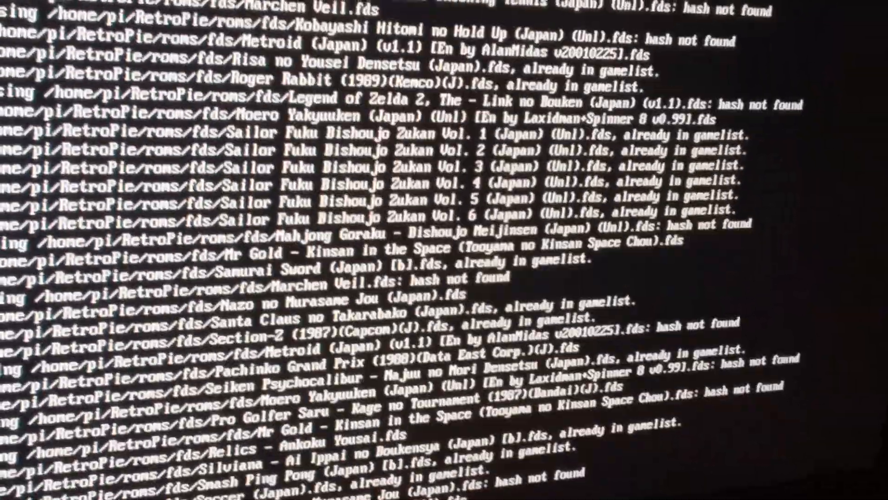
scroll("down", 3)
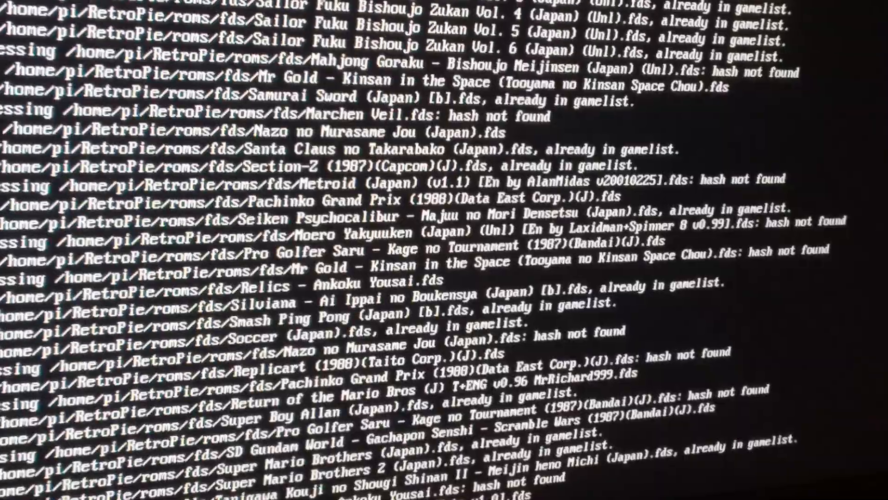
scroll("down", 3)
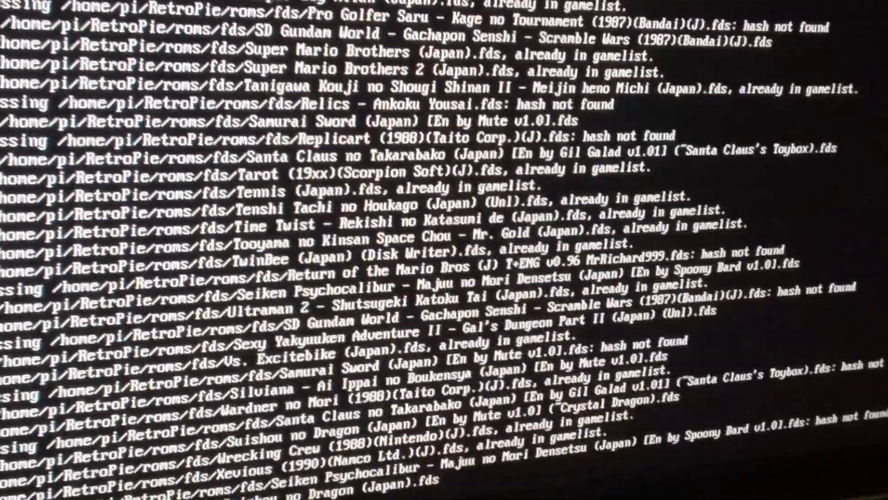
scroll("down", 3)
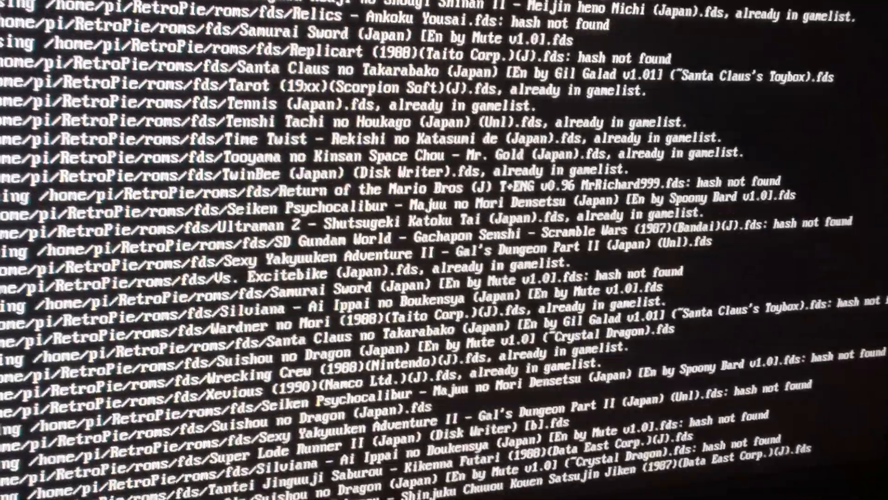
scroll("down", 3)
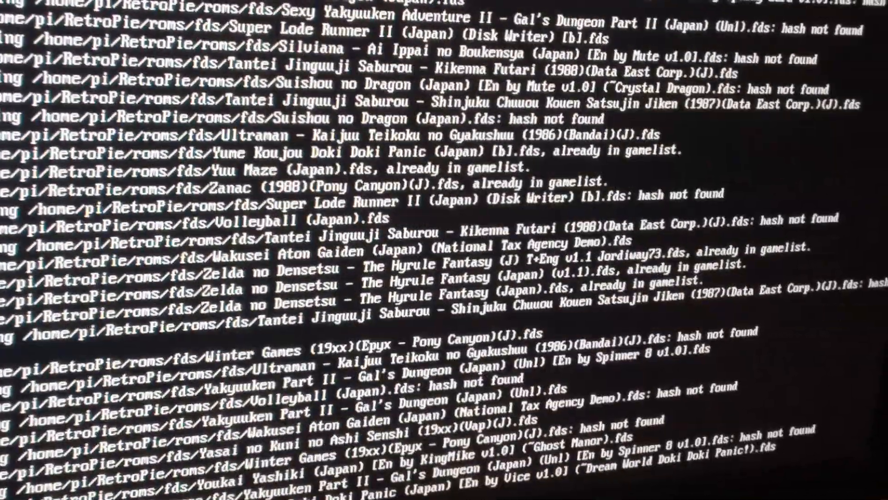
scroll("down", 3)
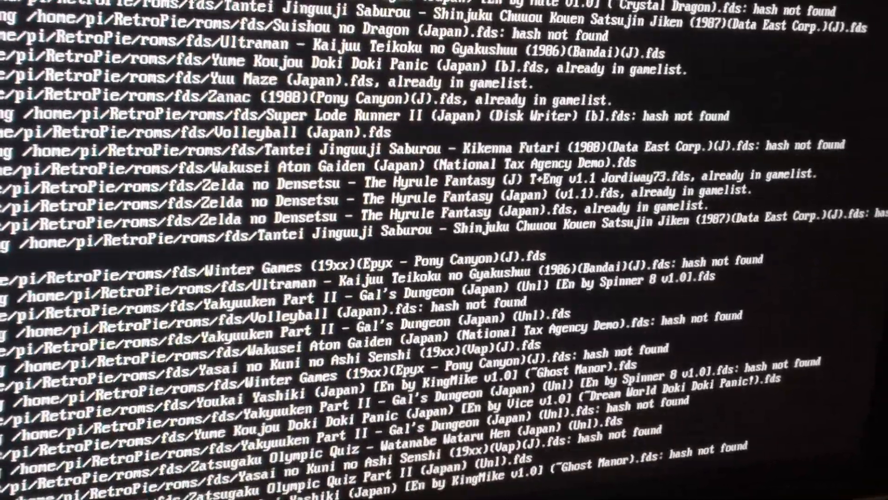